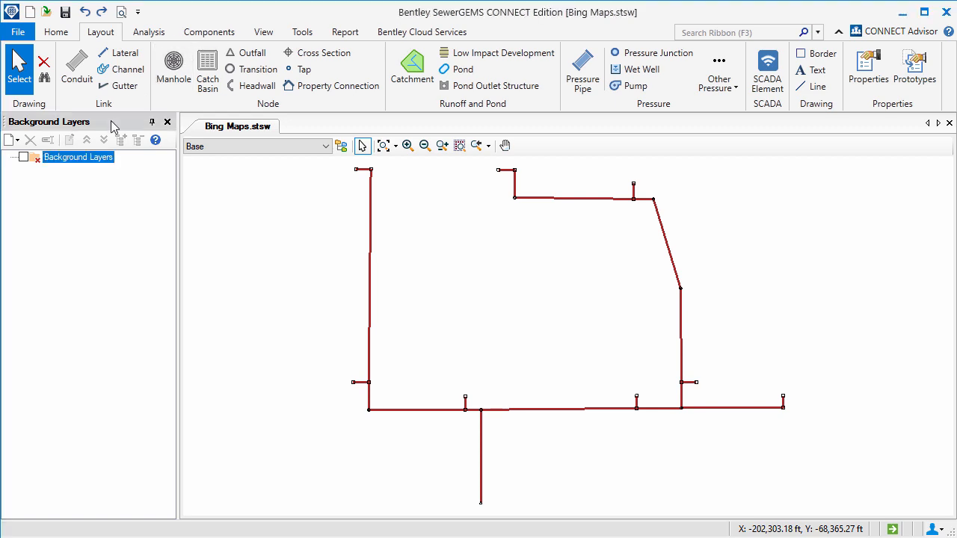
Add a new Bing Map background layer from the Background Layers New menu
click(9, 141)
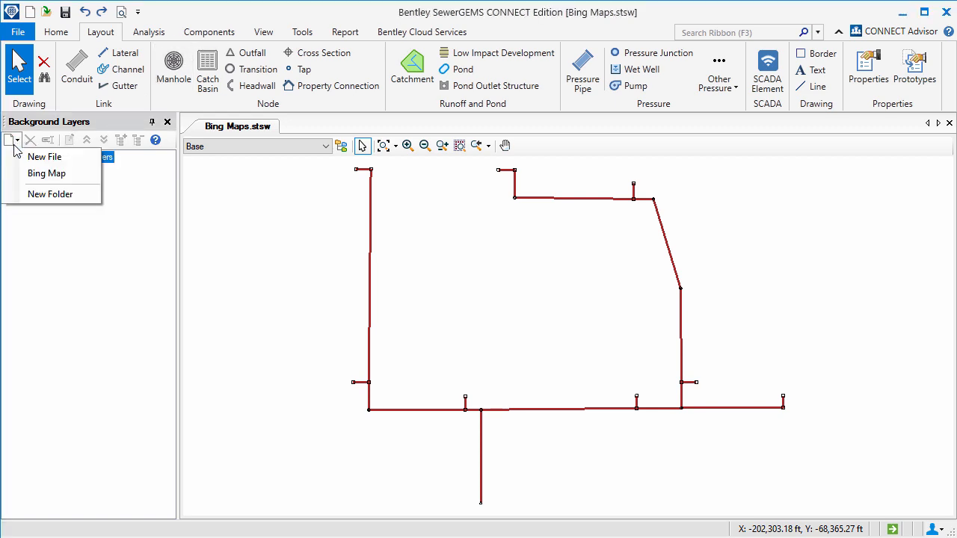
click(46, 173)
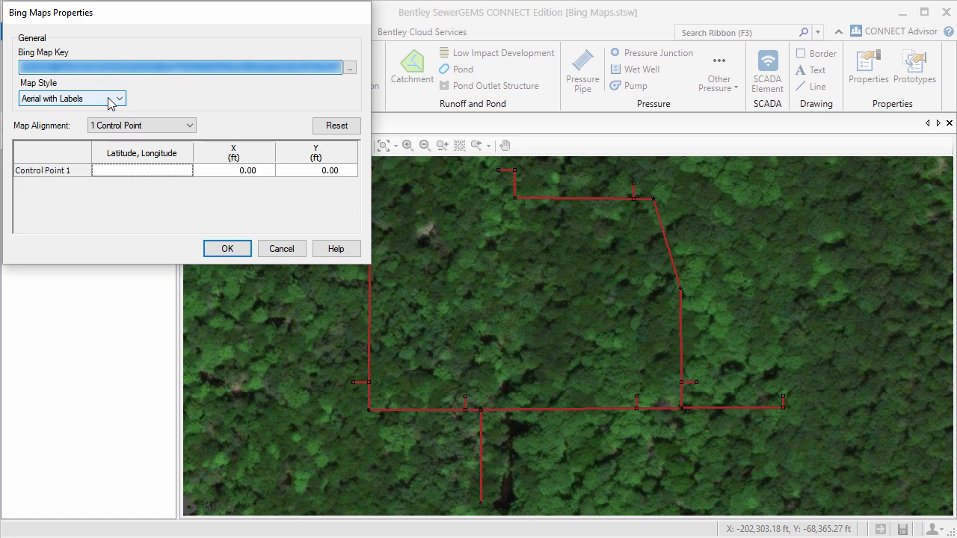
mouse_move(114, 104)
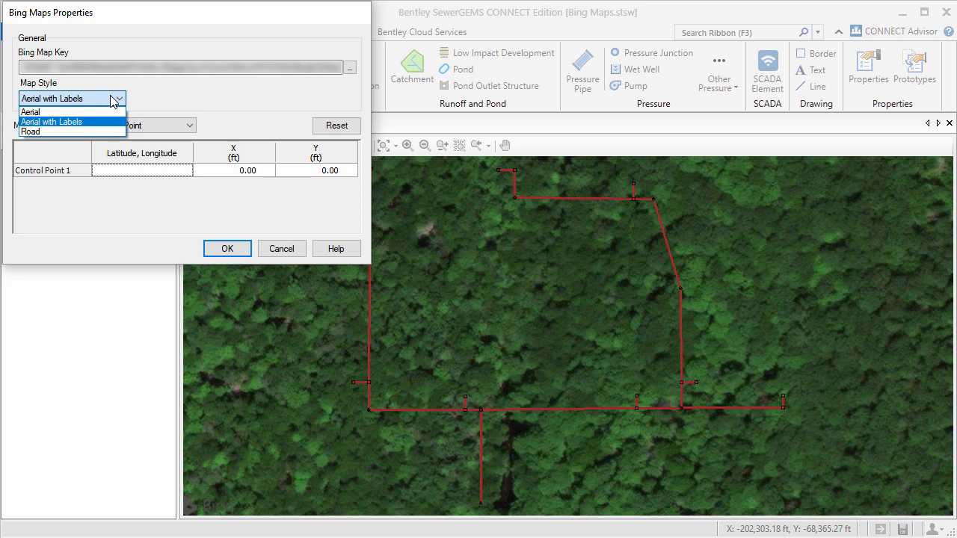
Keep Aerial with Labels as the Bing Map style
click(72, 121)
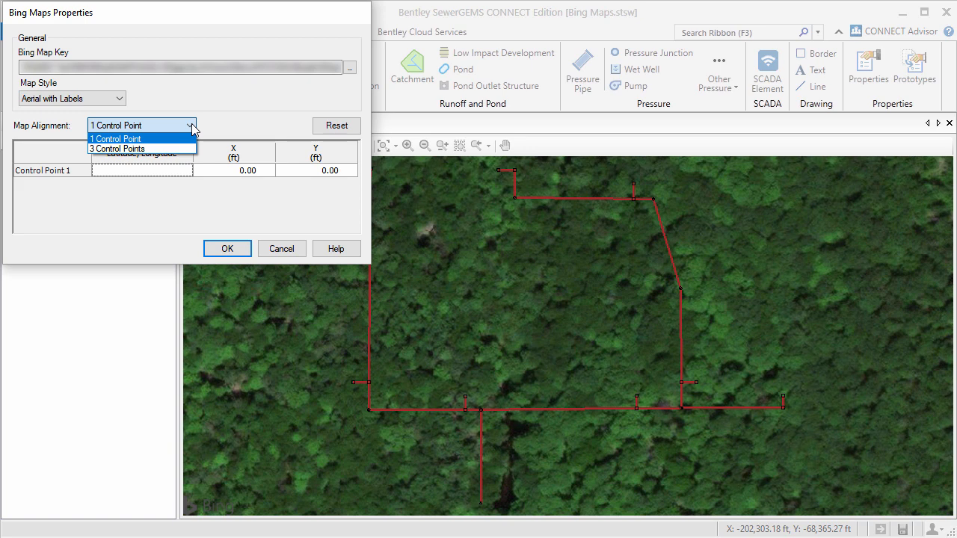
Choose 1 Control Point as the map alignment method
click(116, 137)
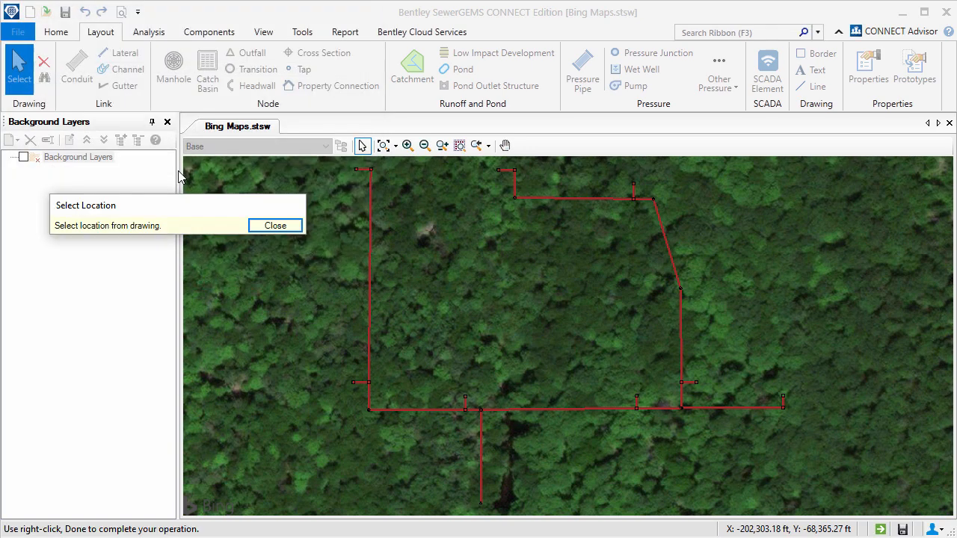
mouse_move(491, 263)
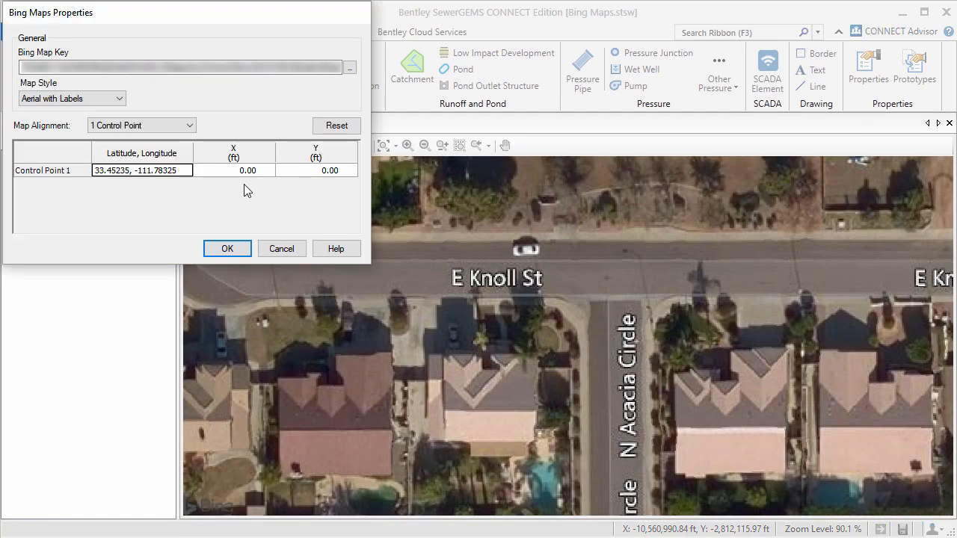
Pick control point 1 at drawing coordinates -202,691.09, -68,155.59 and confirm the Bing layer
click(248, 171)
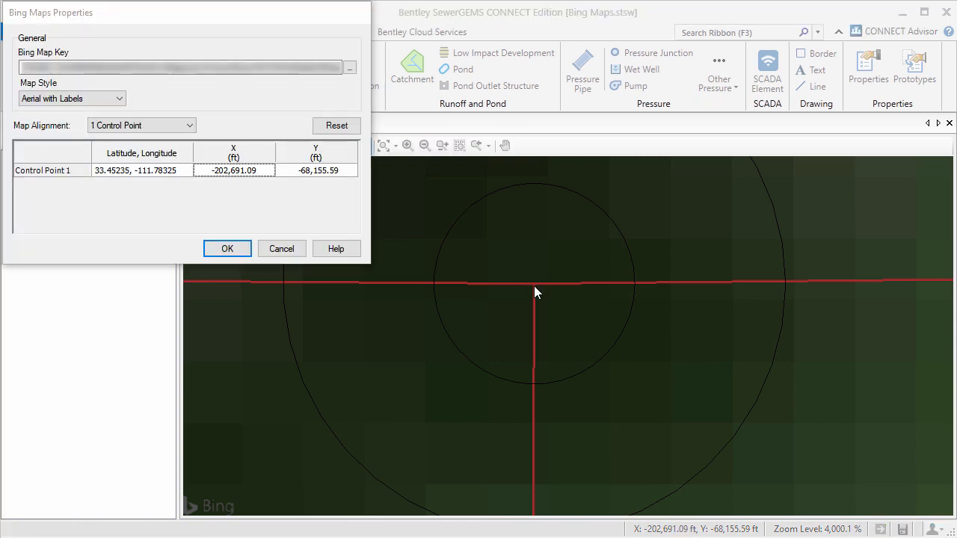
click(227, 248)
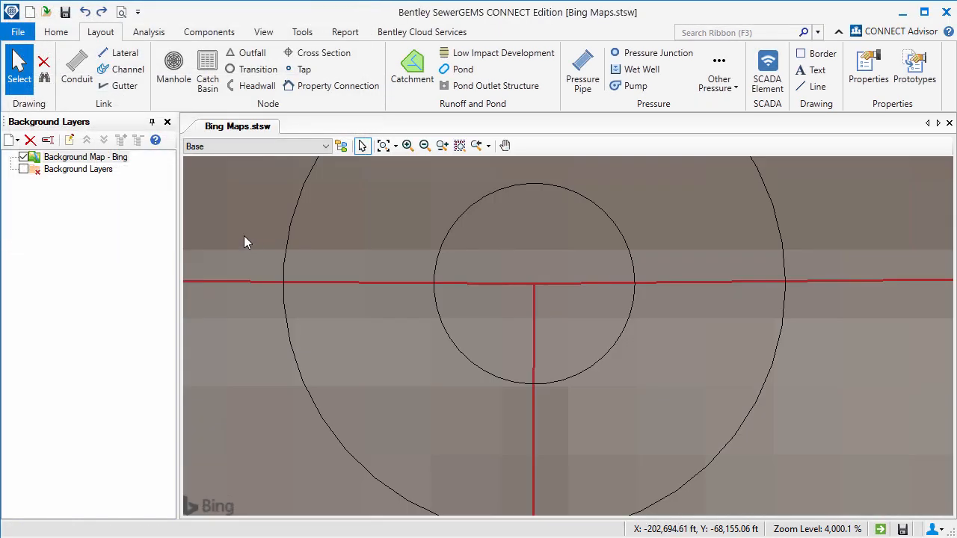